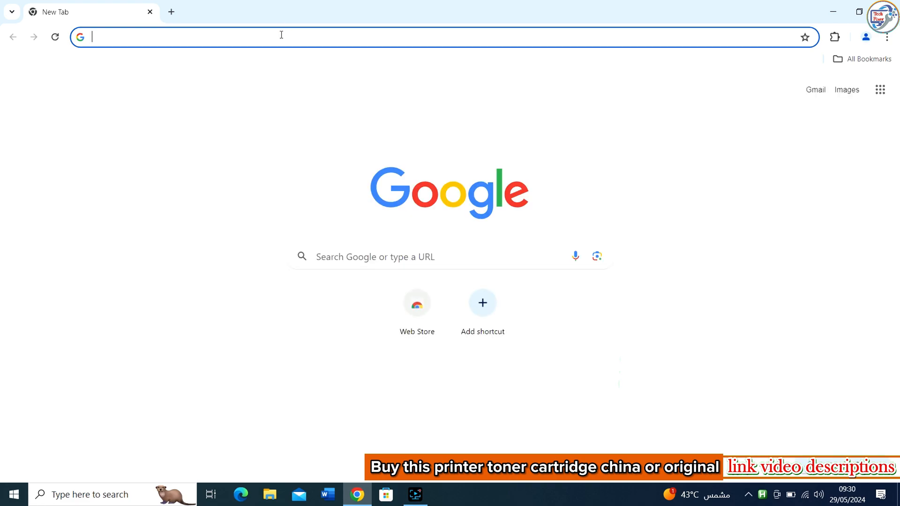
Search 'hp laserjet m28w' and reach HP's M28w drivers page at the download listings.
{"action": "left_click", "coordinate": [281, 36]}
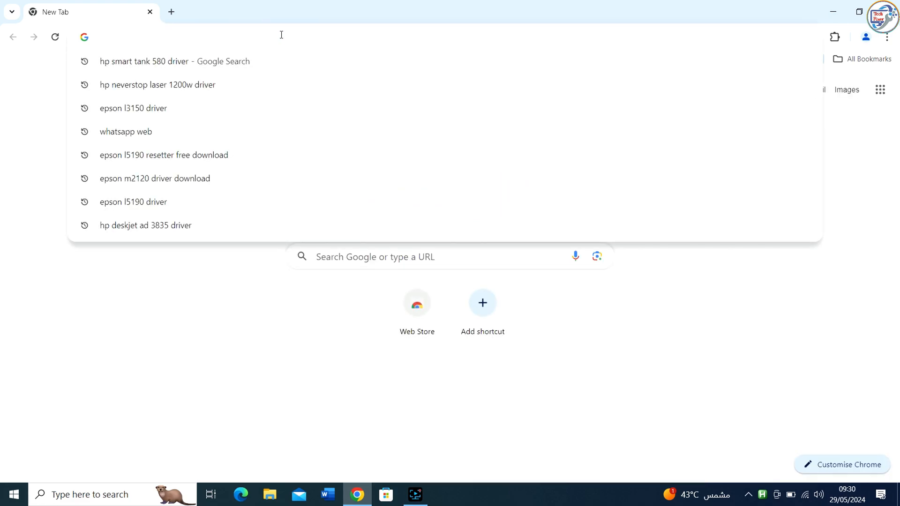
{"action": "type", "text": "hp las"}
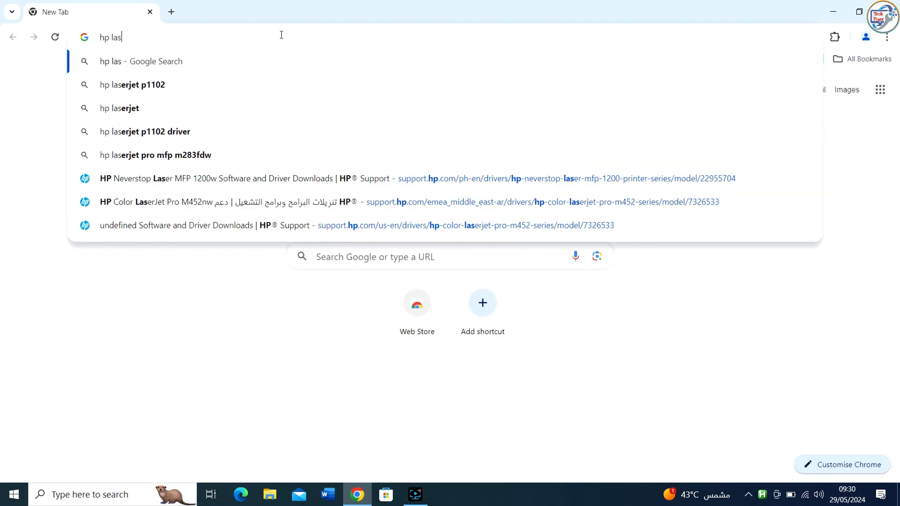
{"action": "type", "text": "erjet"}
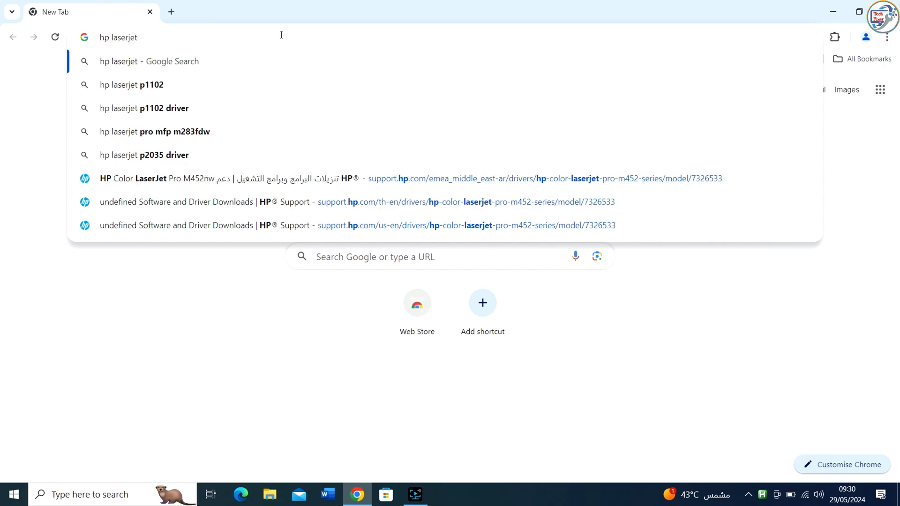
{"action": "type", "text": "m28w"}
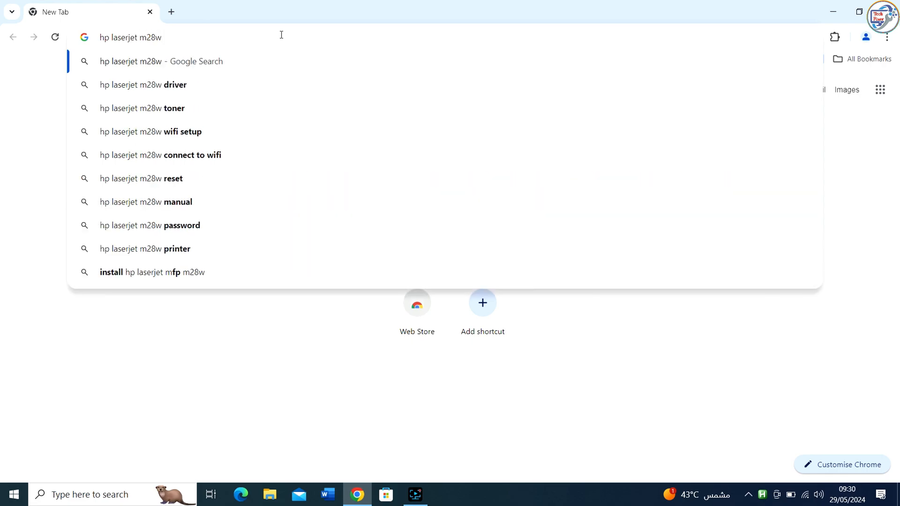
{"action": "left_click", "coordinate": [142, 85]}
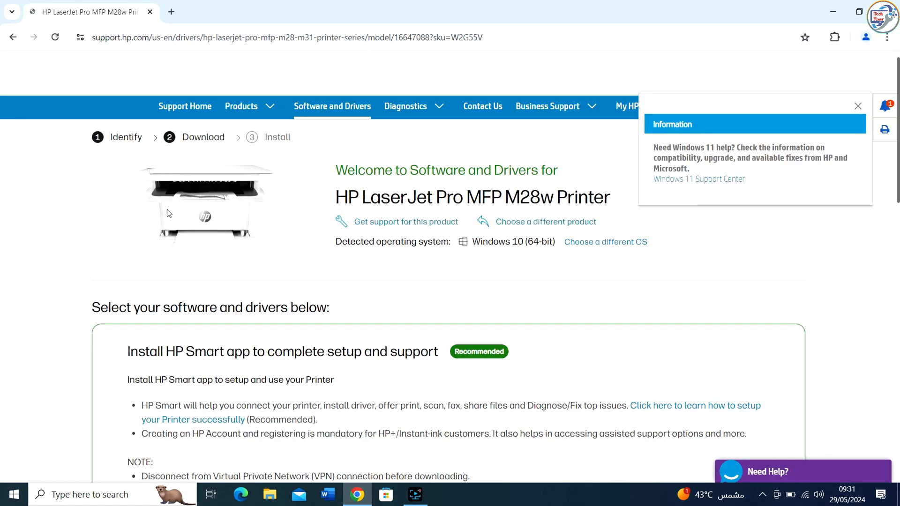
{"action": "scroll", "scroll_direction": "up", "scroll_amount": 3}
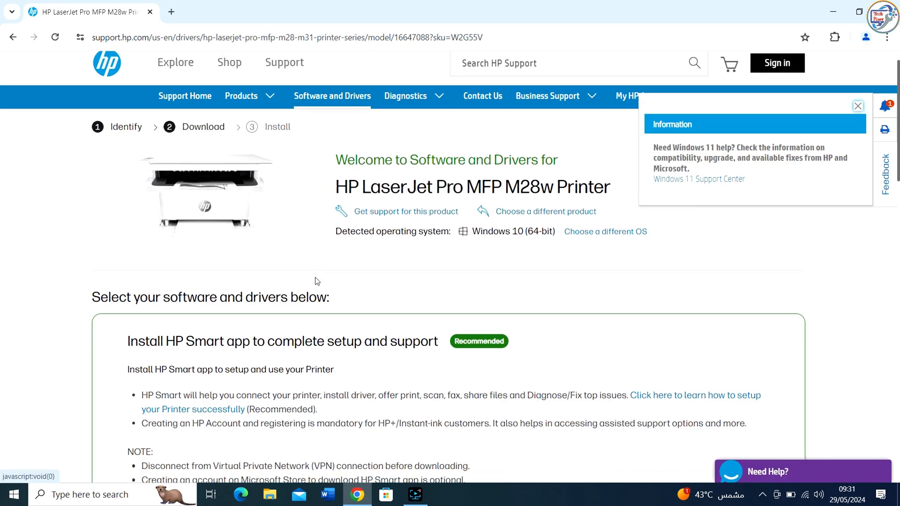
{"action": "scroll", "scroll_direction": "down", "scroll_amount": 3}
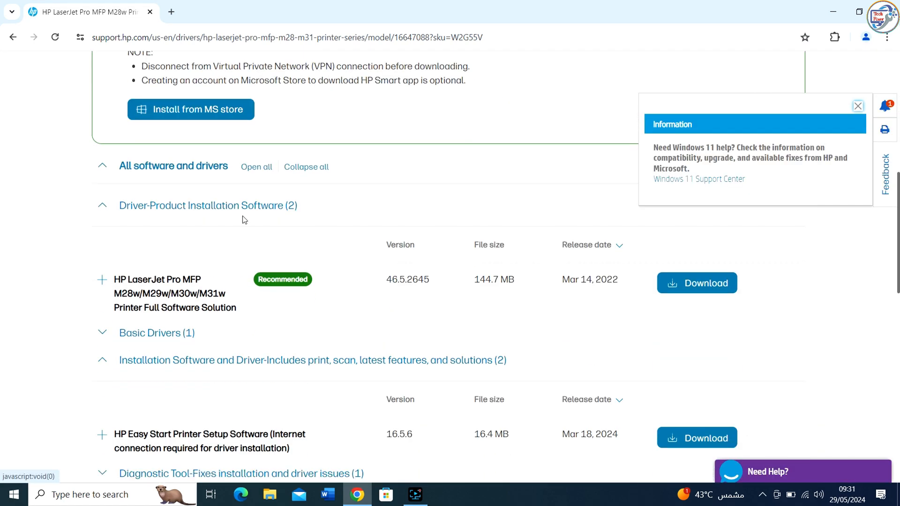
{"action": "mouse_move", "coordinate": [707, 304]}
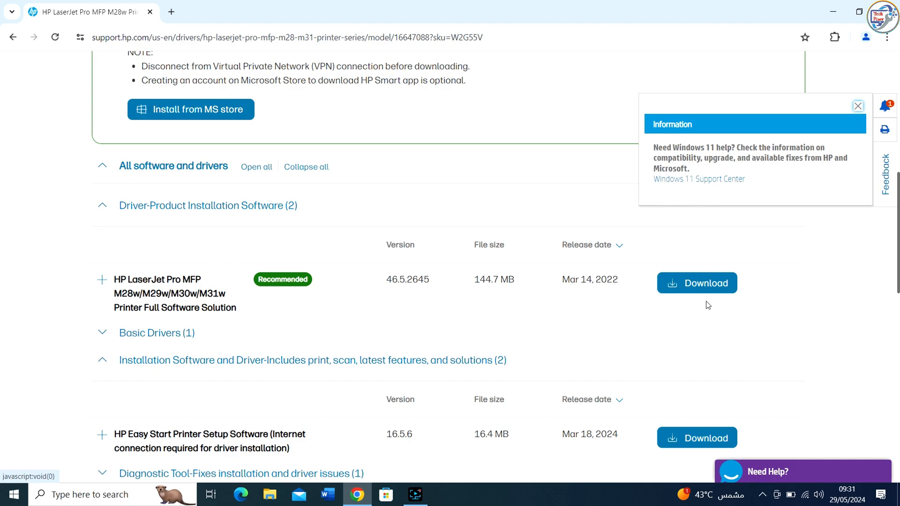
Download the M28w full software solution through IDM and run the installer.
{"action": "left_click", "coordinate": [696, 284]}
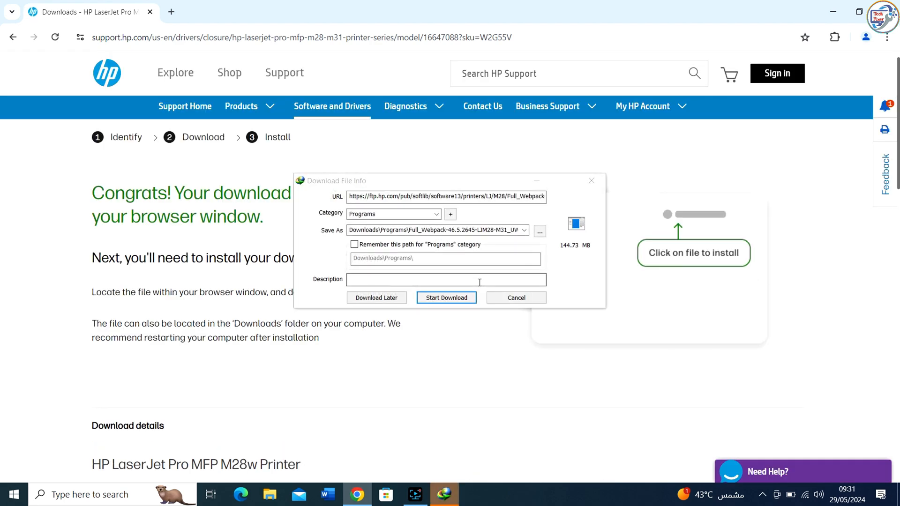
{"action": "left_click", "coordinate": [446, 298]}
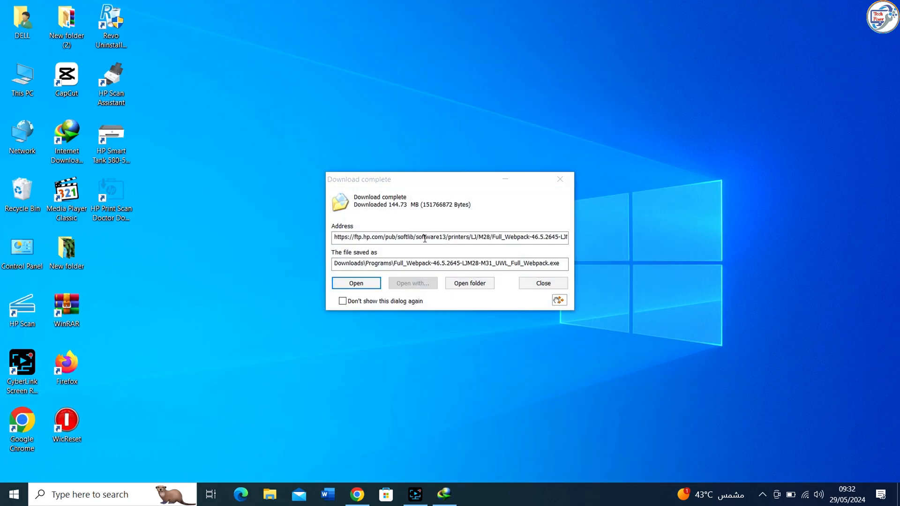
{"action": "left_click", "coordinate": [540, 283]}
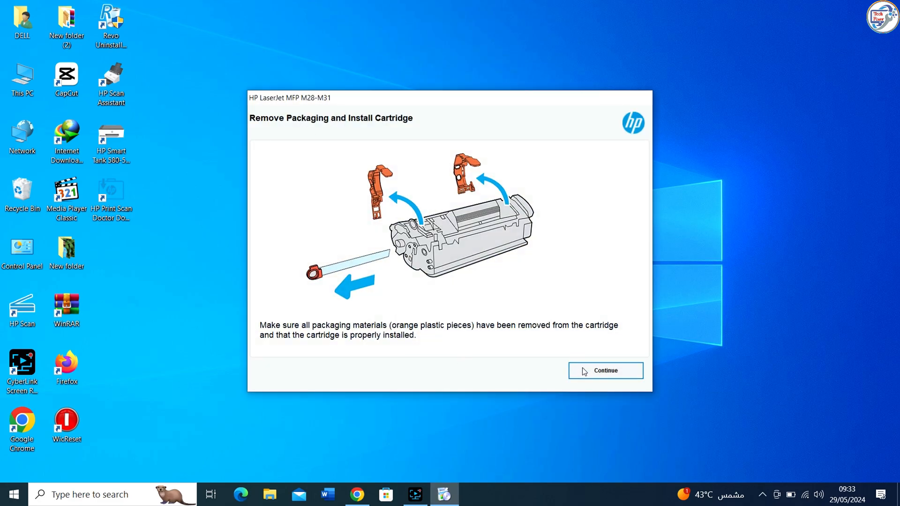
Confirm cartridge prep, keep recommended software, accept the license and decline Printer Analytics.
{"action": "left_click", "coordinate": [604, 370]}
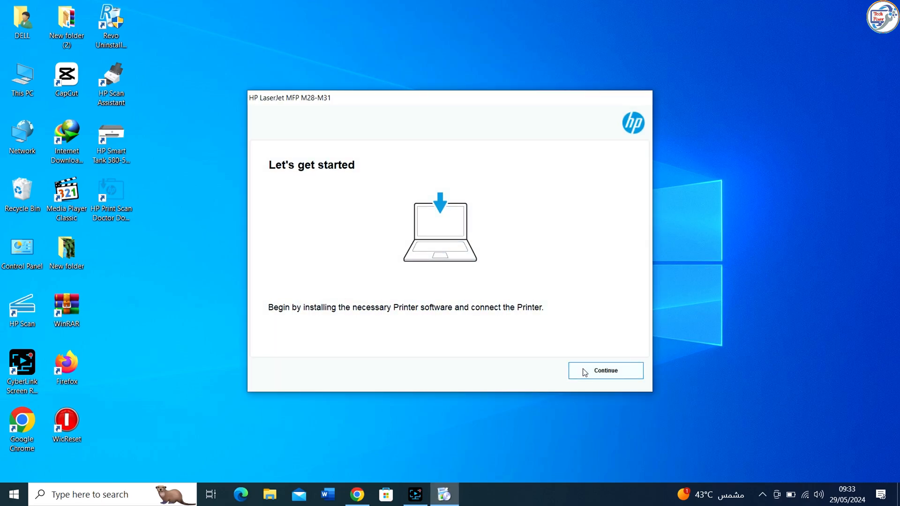
{"action": "left_click", "coordinate": [605, 370]}
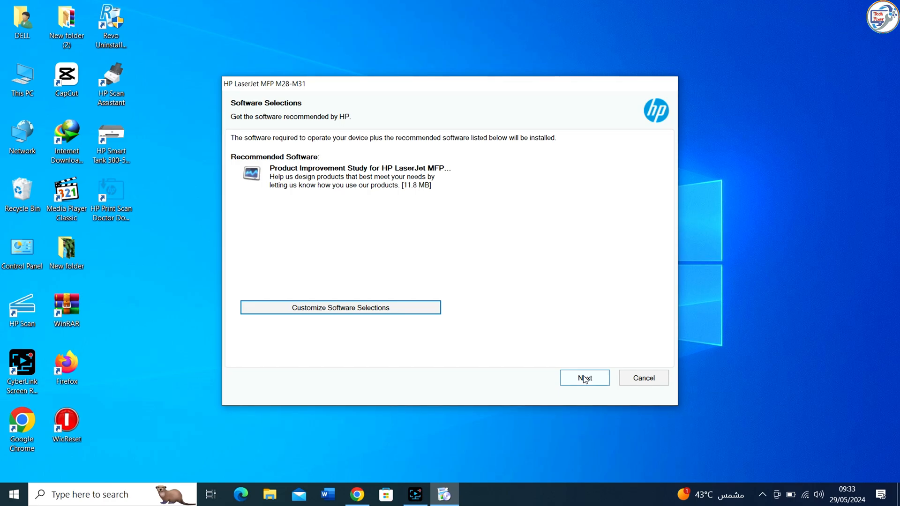
{"action": "left_click", "coordinate": [583, 378]}
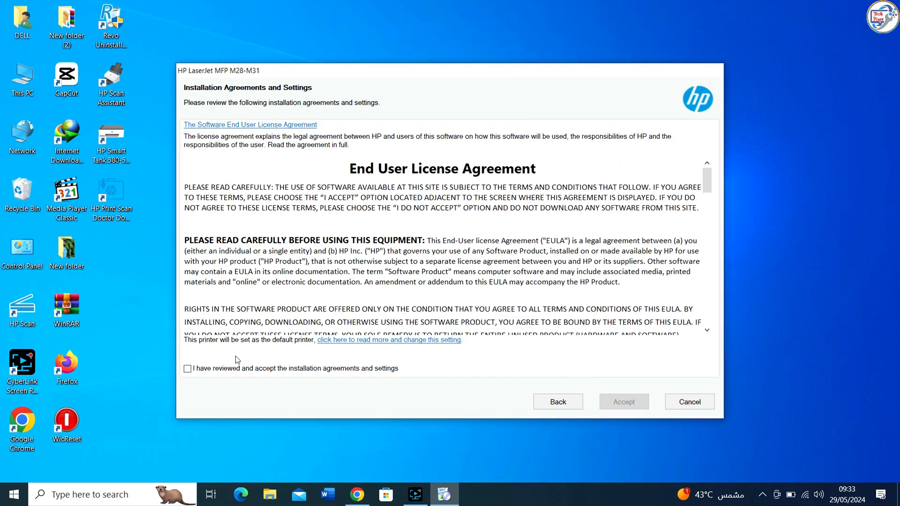
{"action": "left_click", "coordinate": [187, 369]}
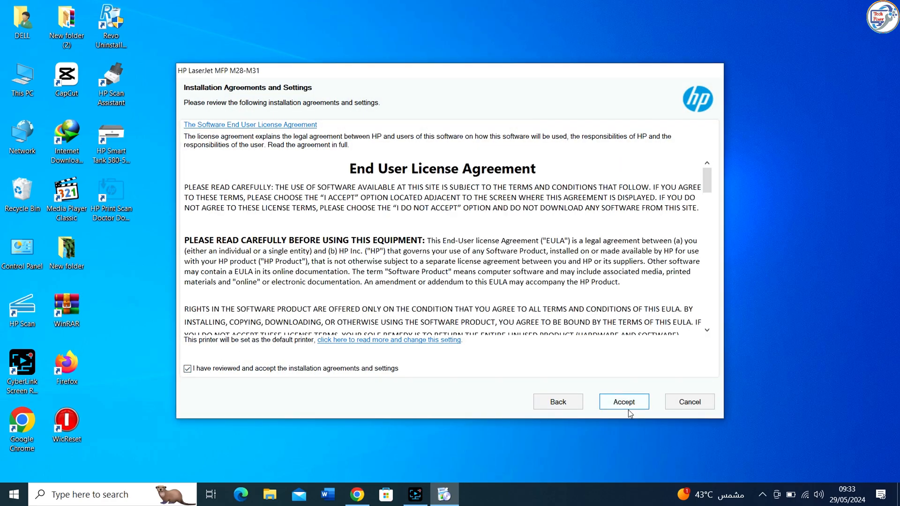
{"action": "left_click", "coordinate": [623, 401]}
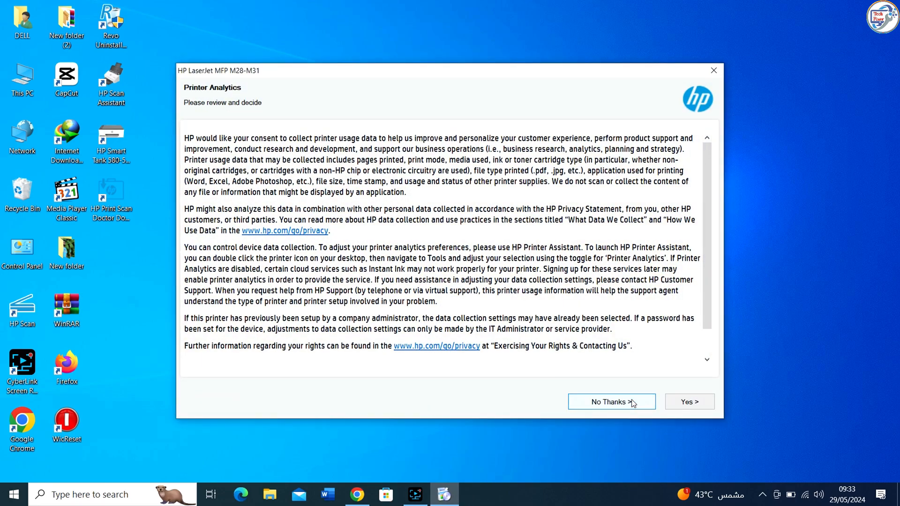
{"action": "left_click", "coordinate": [610, 401]}
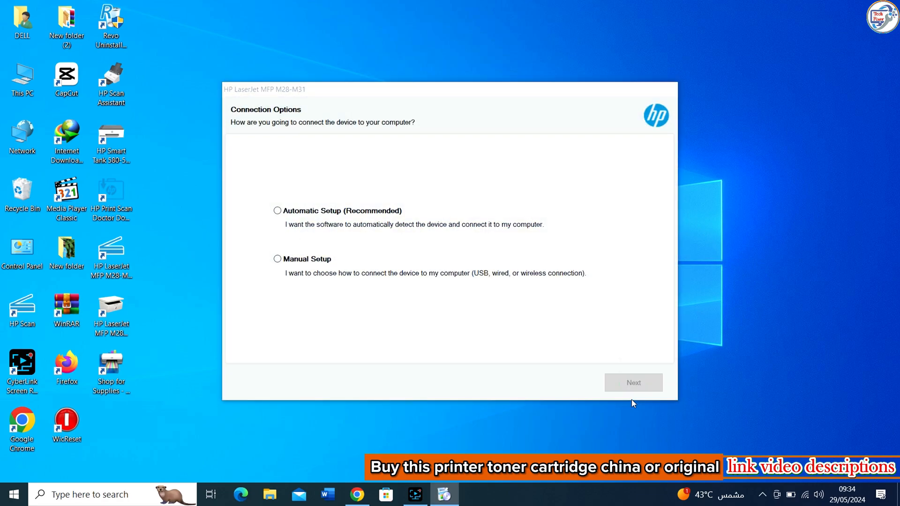
Choose the connection method, connect over USB, and select using the detected RST network.
{"action": "left_click", "coordinate": [633, 383]}
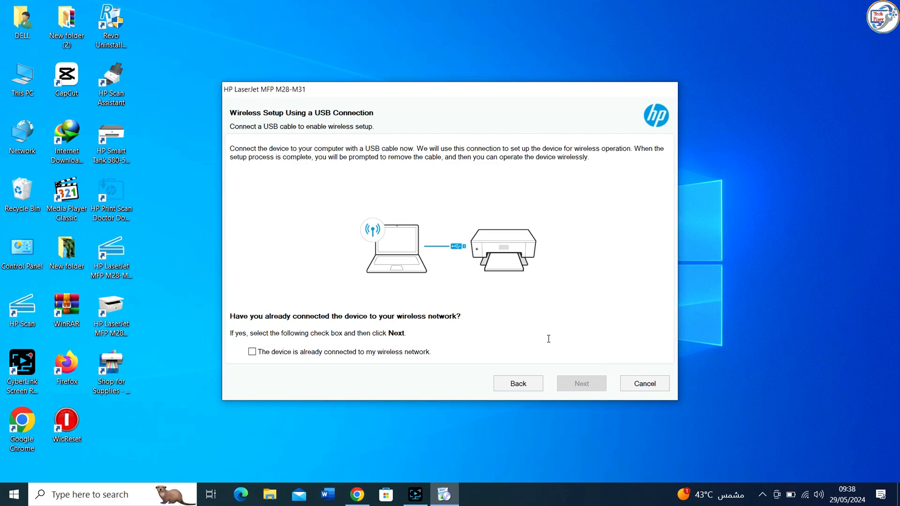
{"action": "left_click", "coordinate": [581, 382]}
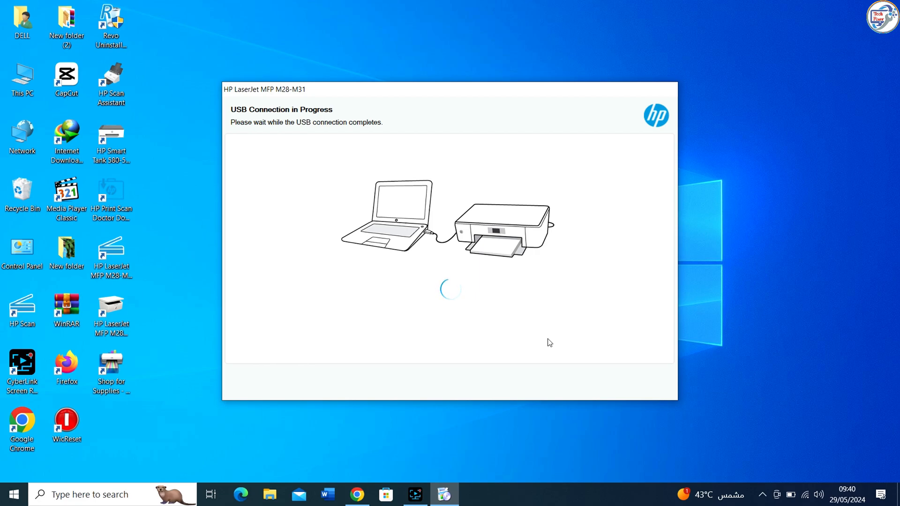
{"action": "mouse_move", "coordinate": [568, 119]}
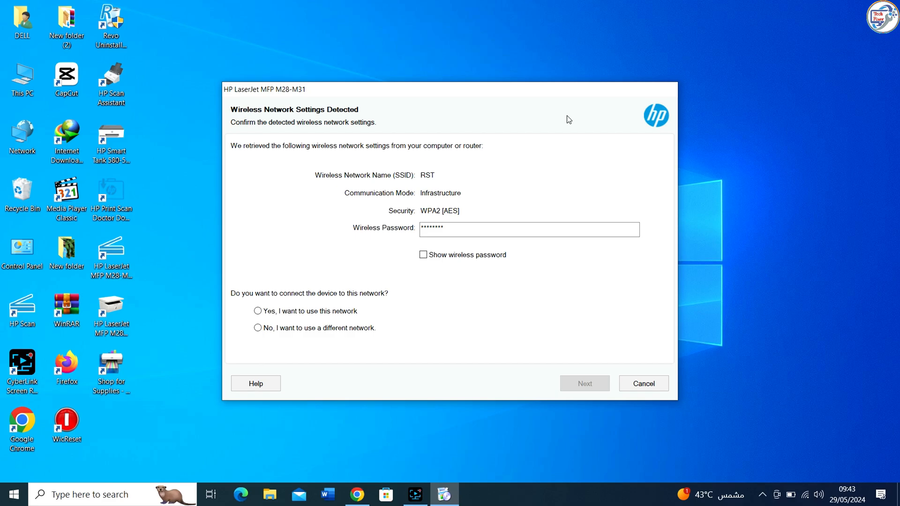
{"action": "mouse_move", "coordinate": [293, 303]}
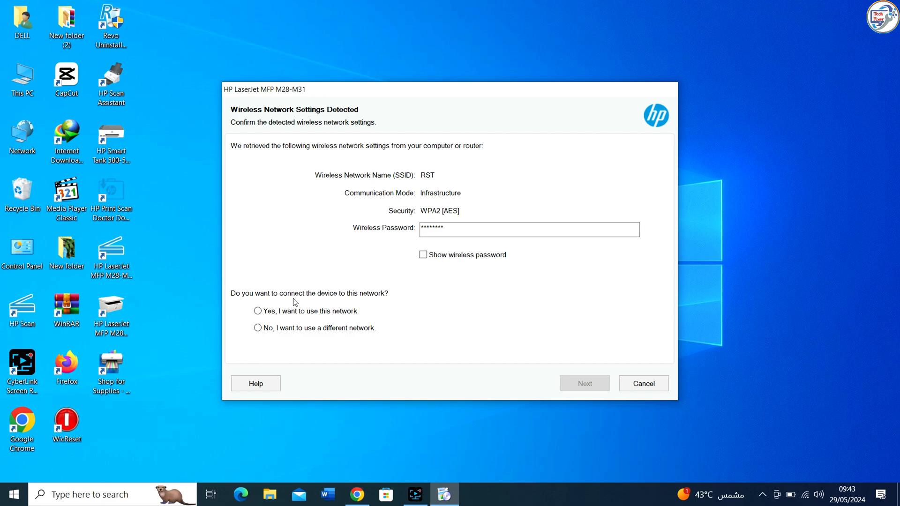
{"action": "left_click", "coordinate": [258, 310]}
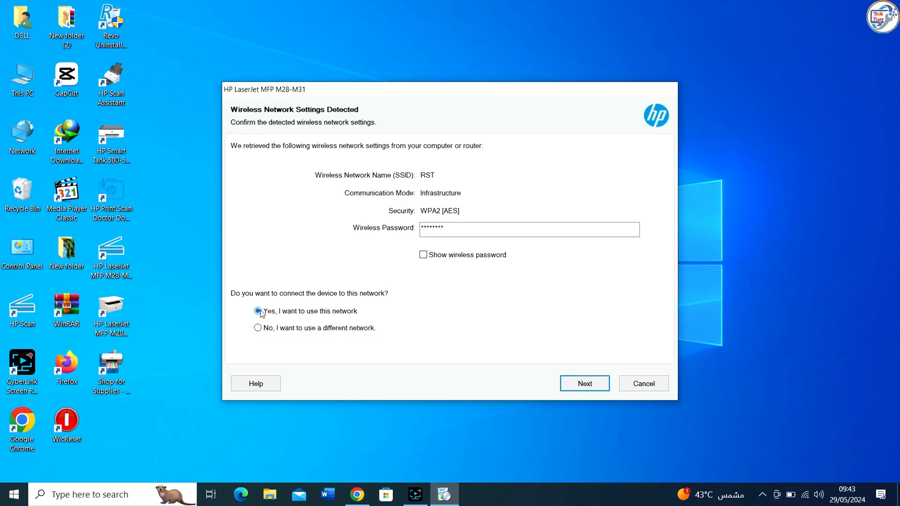
{"action": "mouse_move", "coordinate": [465, 270]}
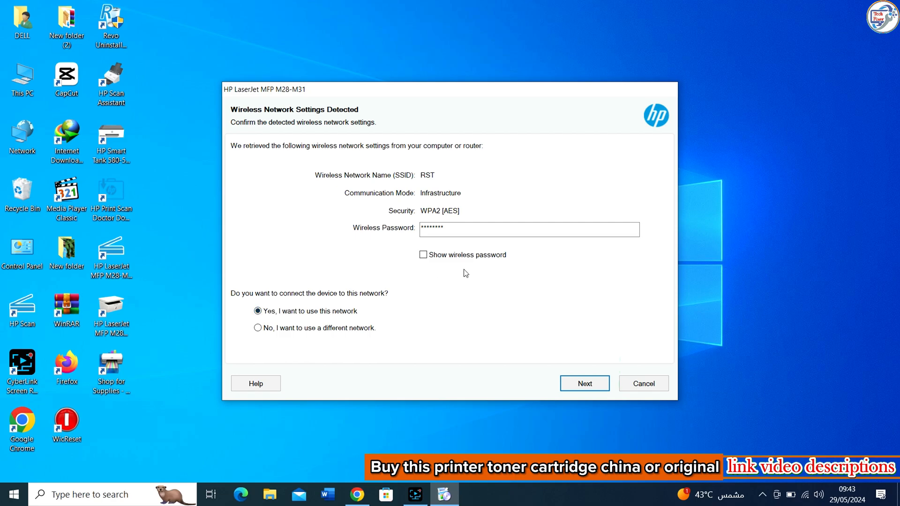
{"action": "mouse_move", "coordinate": [423, 171]}
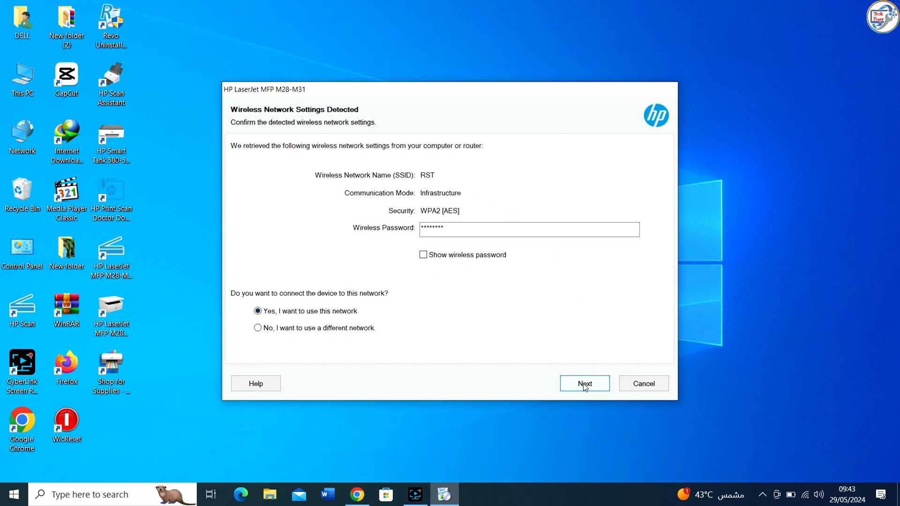
Complete wireless setup, confirm USB cable removal, and continue past Wi-Fi Direct and device information.
{"action": "left_click", "coordinate": [584, 383]}
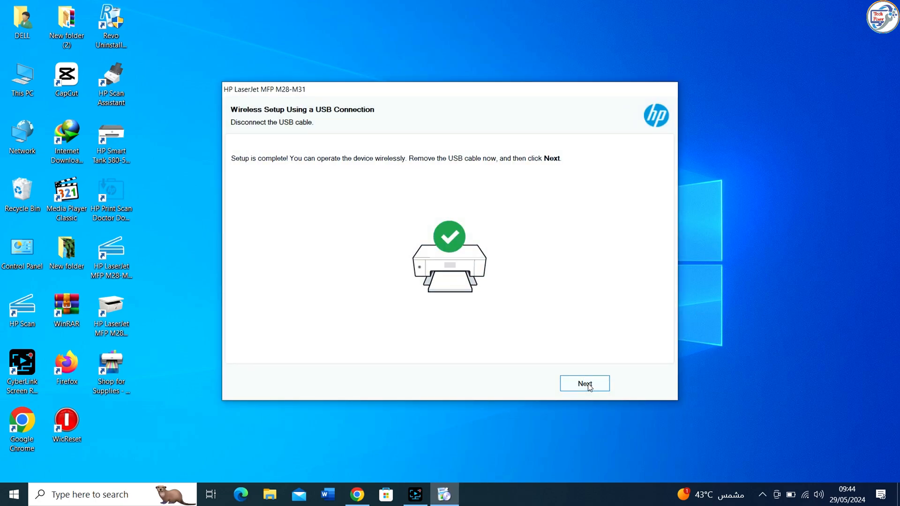
{"action": "left_click", "coordinate": [584, 383]}
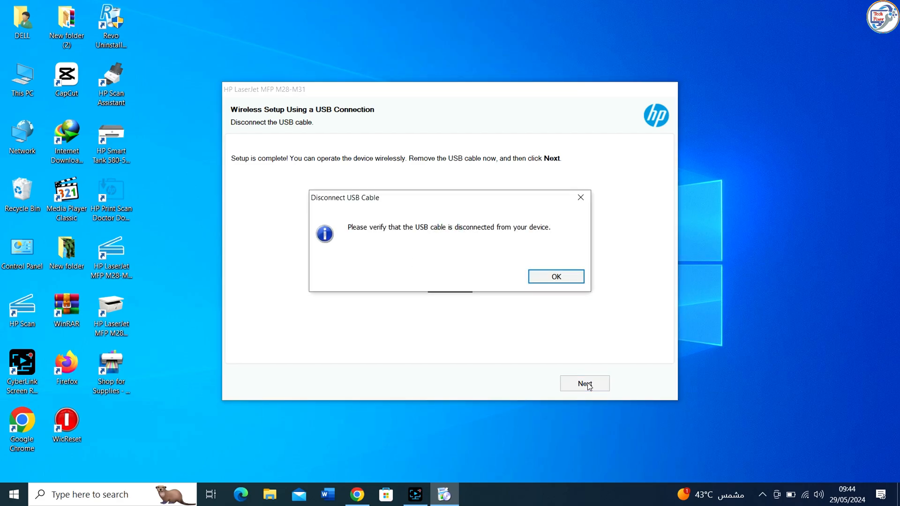
{"action": "left_click", "coordinate": [554, 275]}
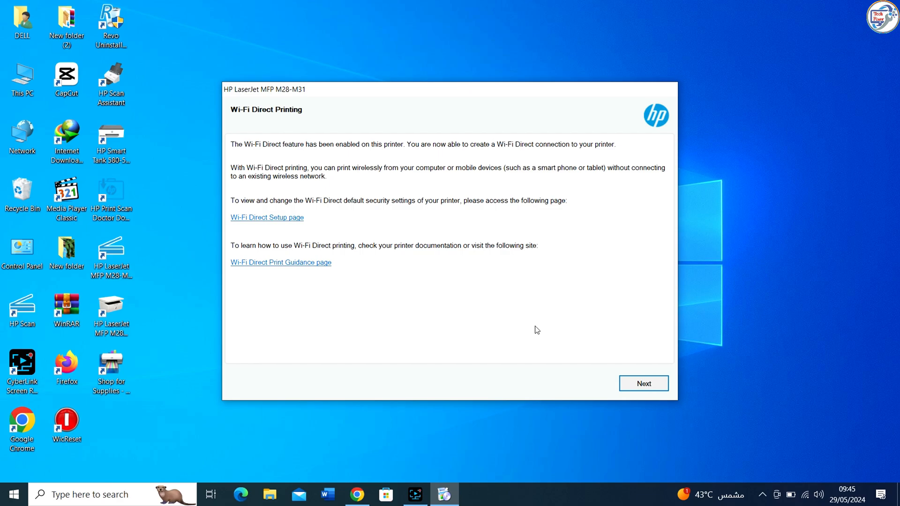
{"action": "mouse_move", "coordinate": [627, 362]}
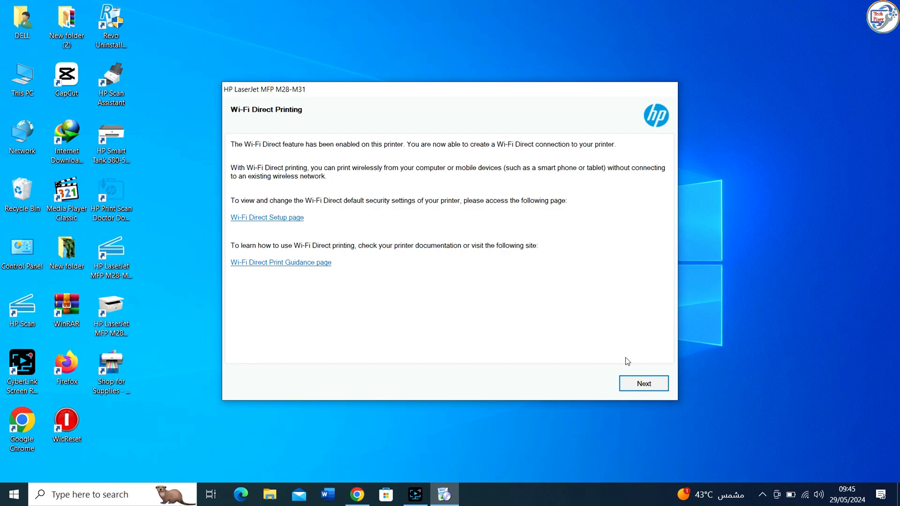
{"action": "left_click", "coordinate": [643, 382]}
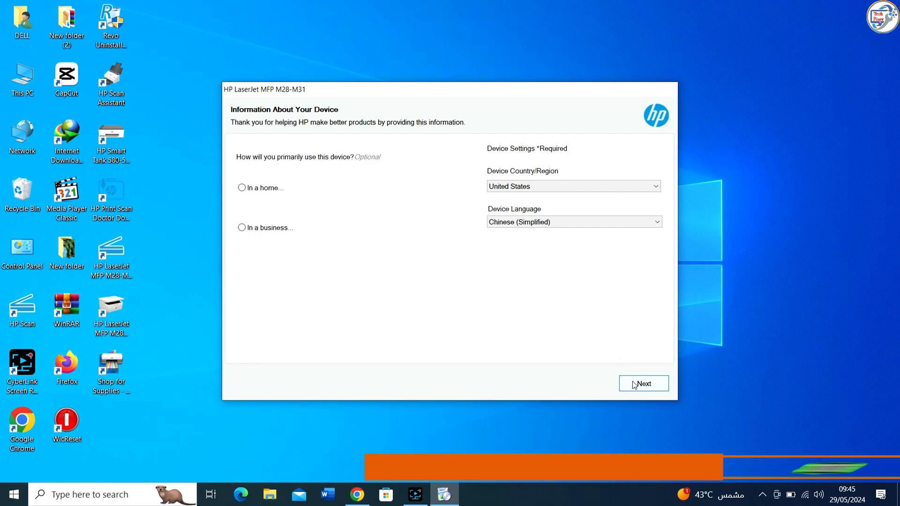
{"action": "left_click", "coordinate": [642, 383]}
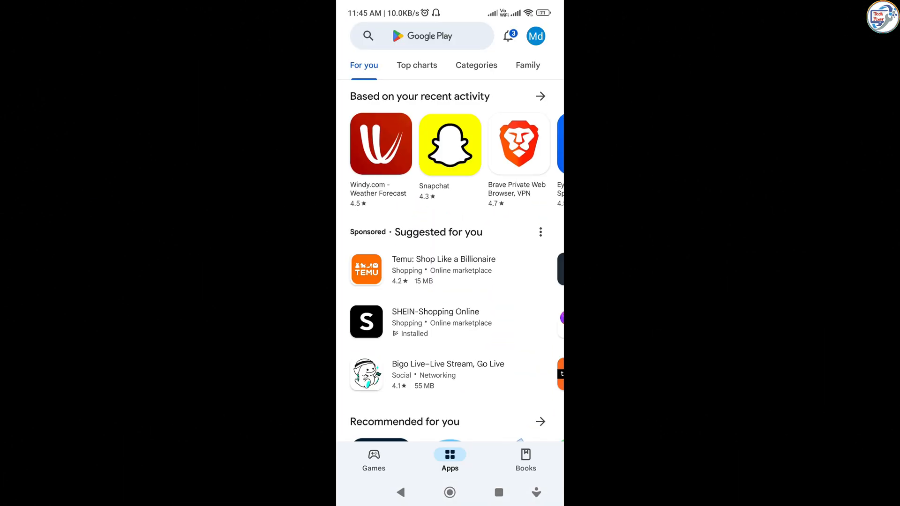
Search Google Play for 'hp smart' and open the HP Smart app listing.
{"action": "left_click", "coordinate": [422, 36]}
{"action": "type", "text": "hp"}
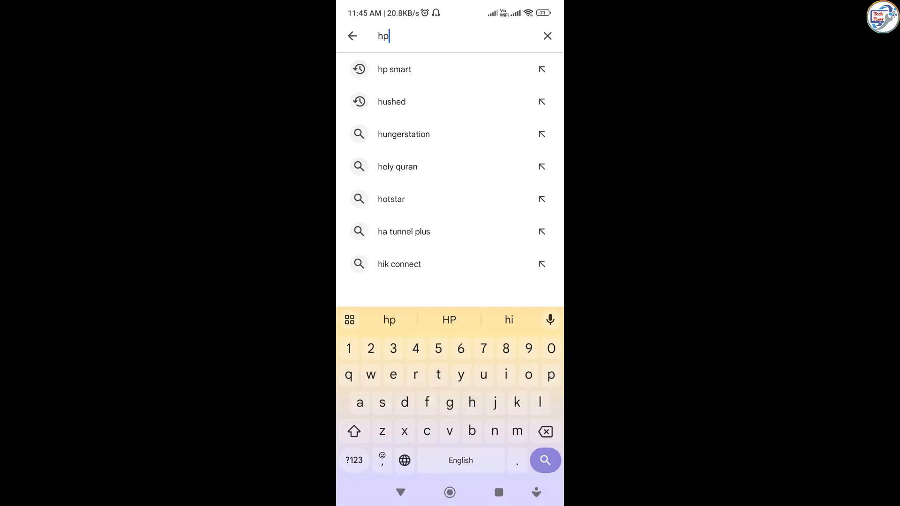
{"action": "type", "text": "sm"}
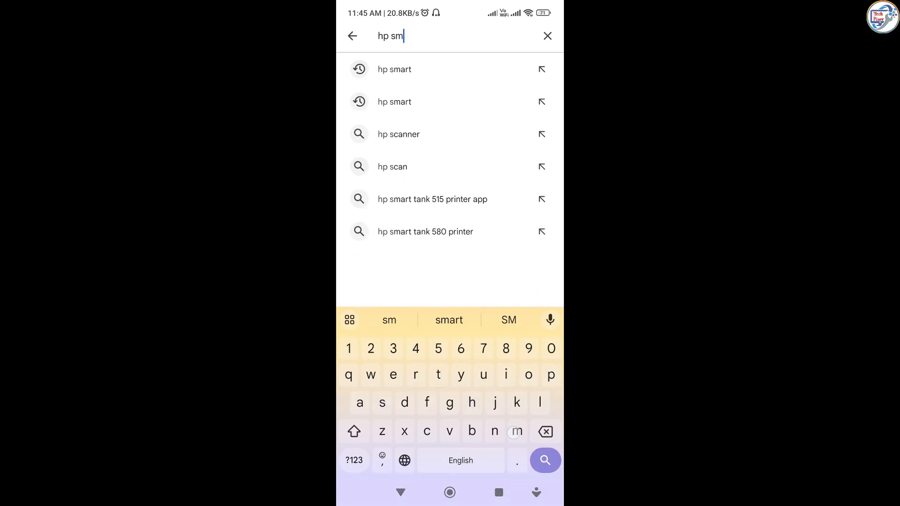
{"action": "left_click", "coordinate": [395, 68]}
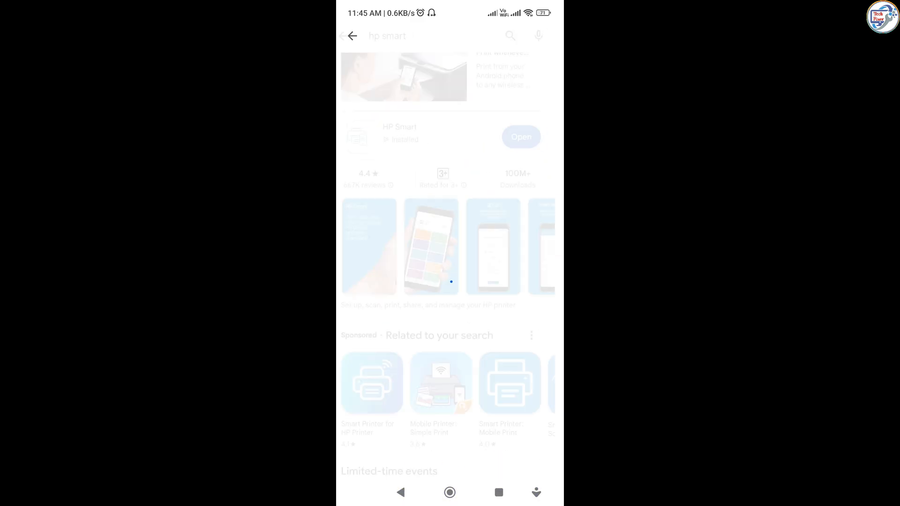
{"action": "left_click", "coordinate": [399, 137]}
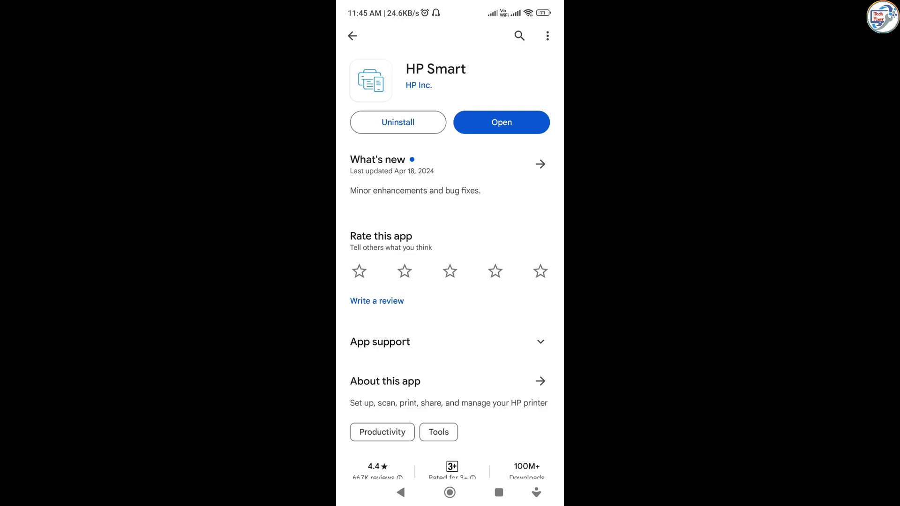
Launch HP Smart and add the HP LaserJet MFP M28w (F0CE23) printer.
{"action": "left_click", "coordinate": [500, 122]}
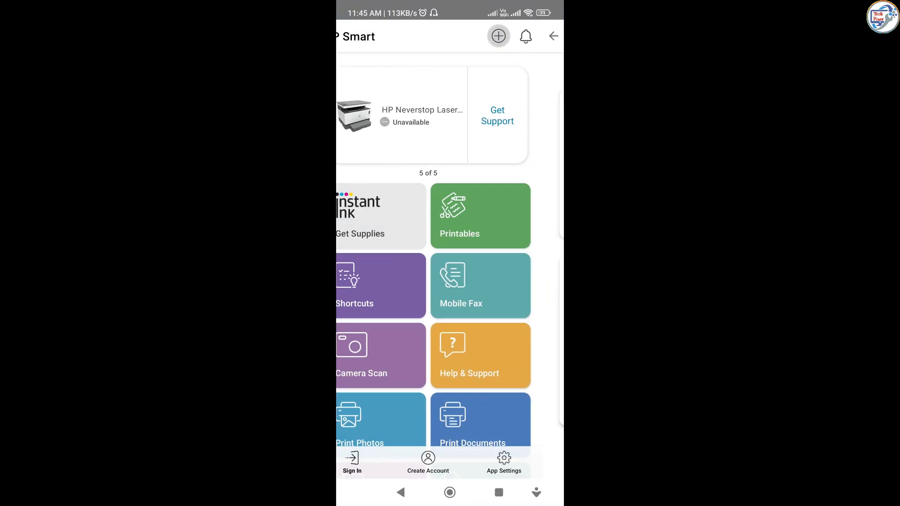
{"action": "left_click", "coordinate": [497, 35]}
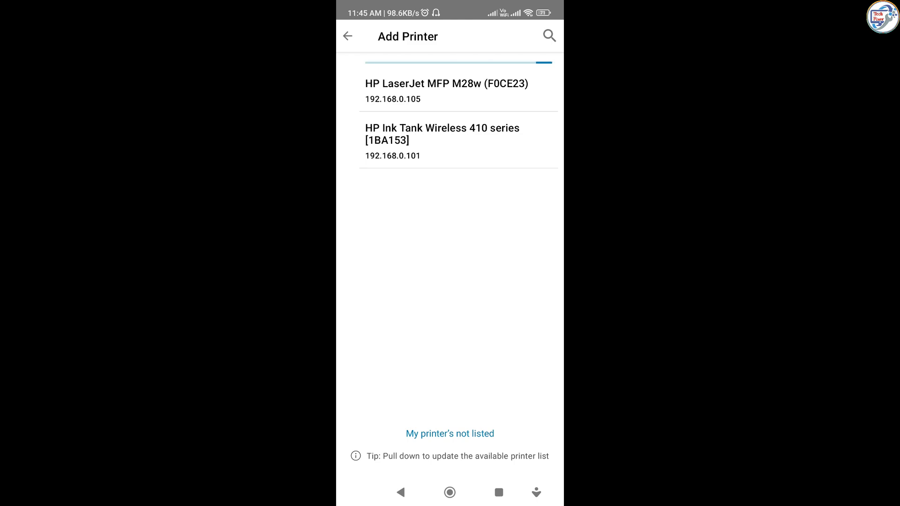
{"action": "left_click", "coordinate": [446, 83]}
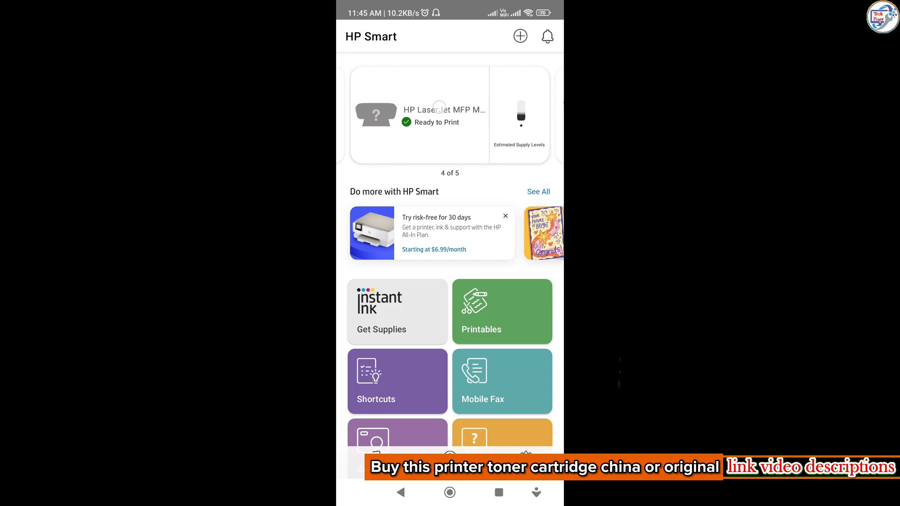
Open the added M28w printer card and view its Printer Reports page.
{"action": "left_click", "coordinate": [419, 114]}
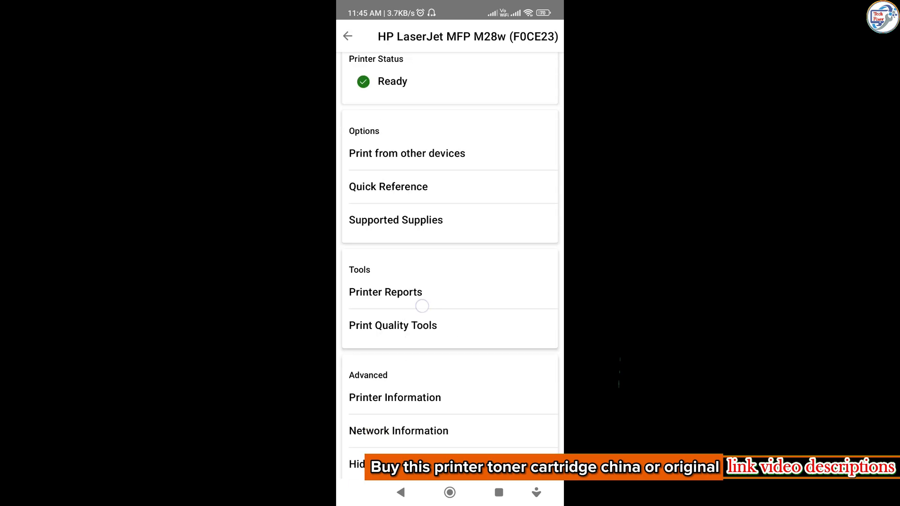
{"action": "scroll", "scroll_direction": "up", "scroll_amount": 3}
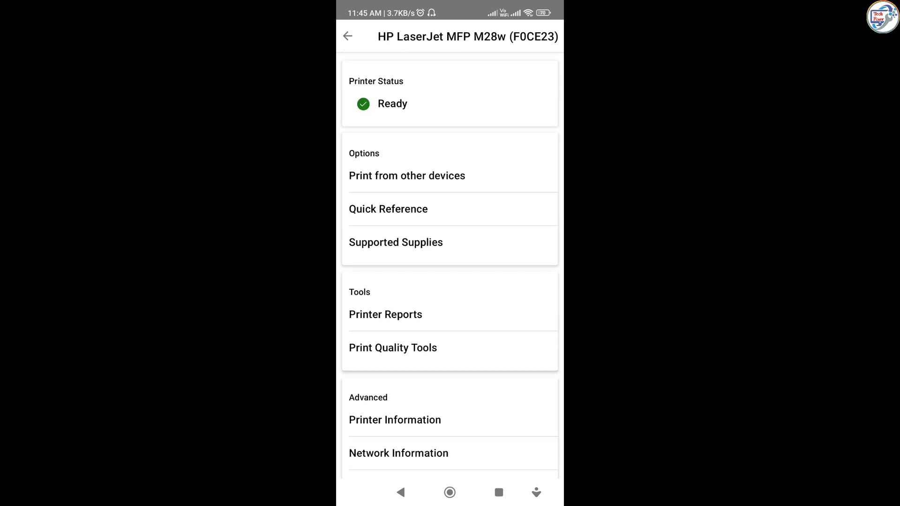
{"action": "left_click", "coordinate": [385, 315]}
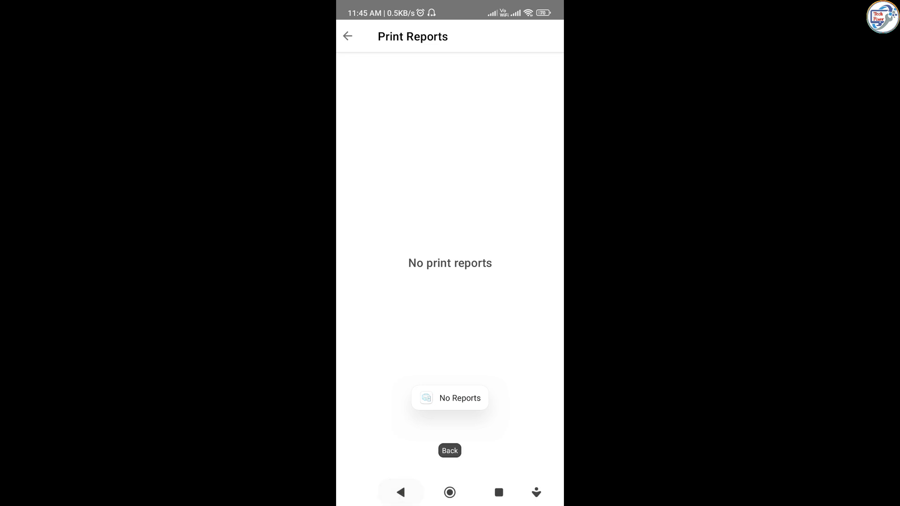